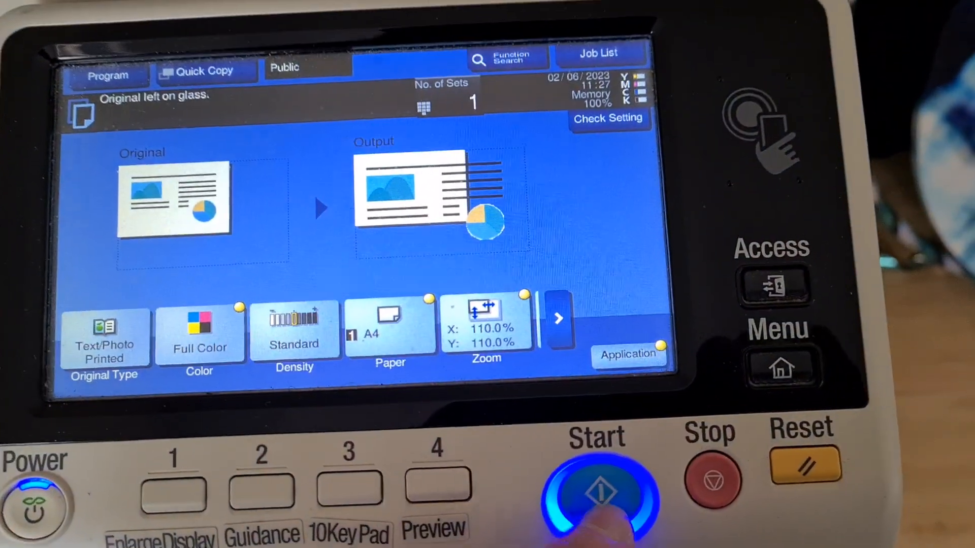
# - Start scanning the glass original as a full-color A4 copy at 110% zoom
pyautogui.click(595, 498)
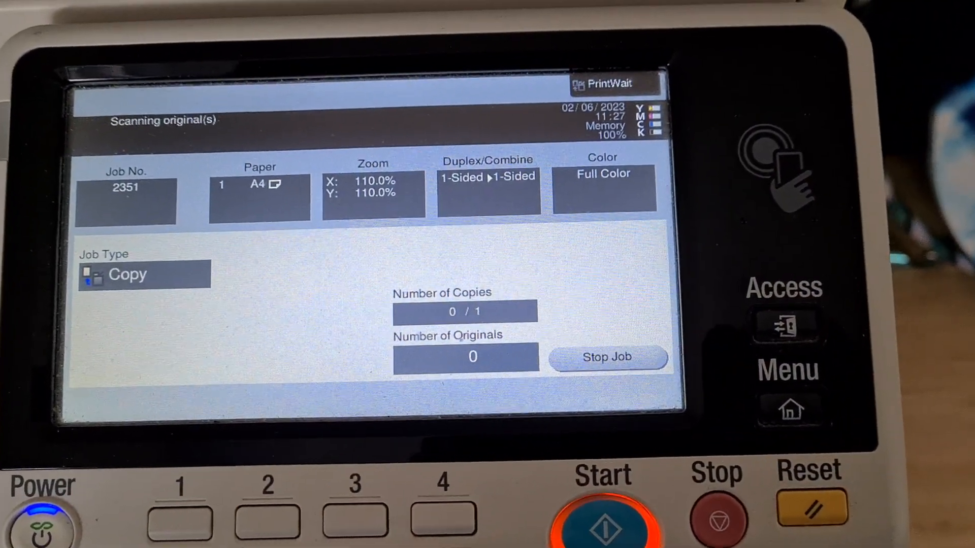
pyautogui.click(716, 518)
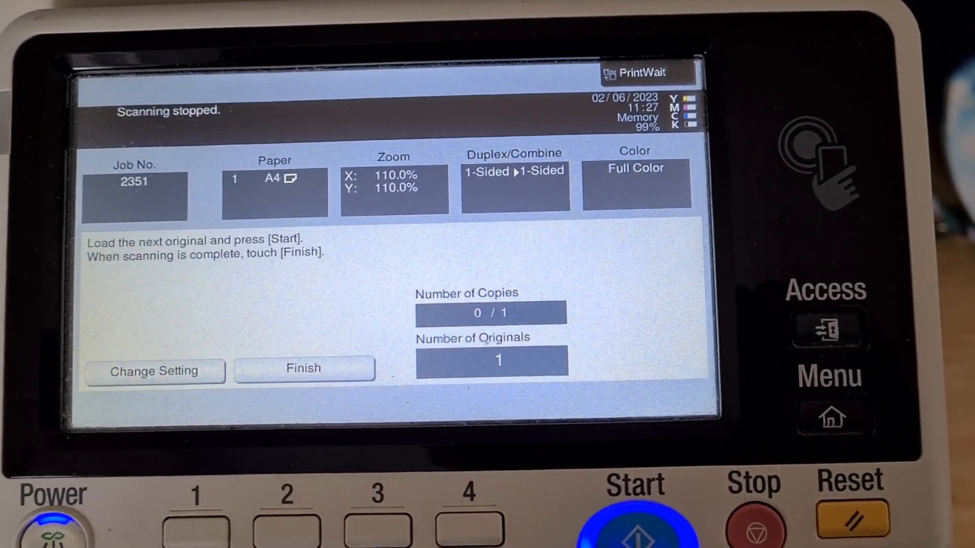